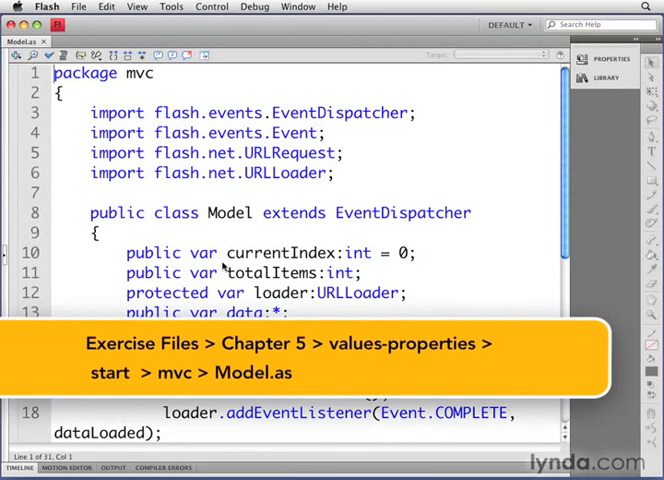
- Add a setCurrentIndex(currentIndex); call after 'data = loader.data;' in dataLoaded
scroll("down", 3)
type("data = loader.data;")
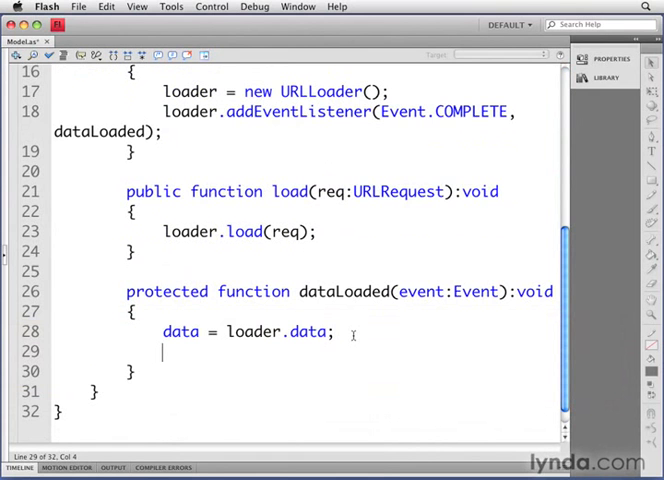
type("set")
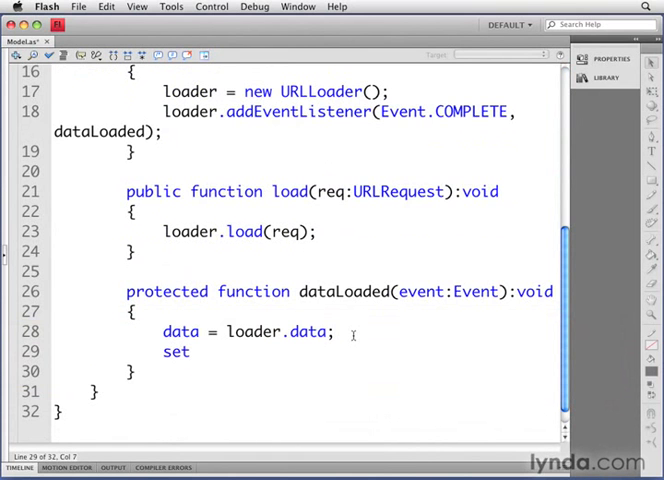
type("Current")
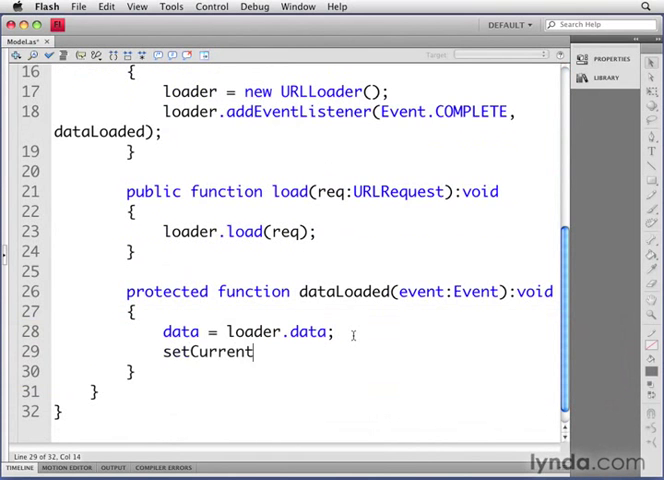
type("Index(")
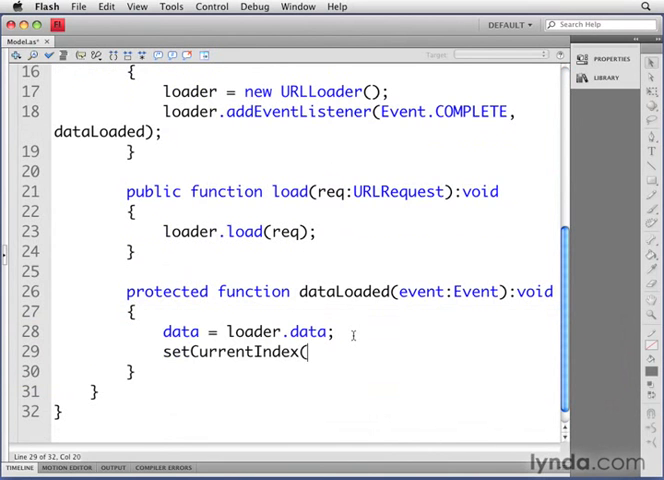
type(");")
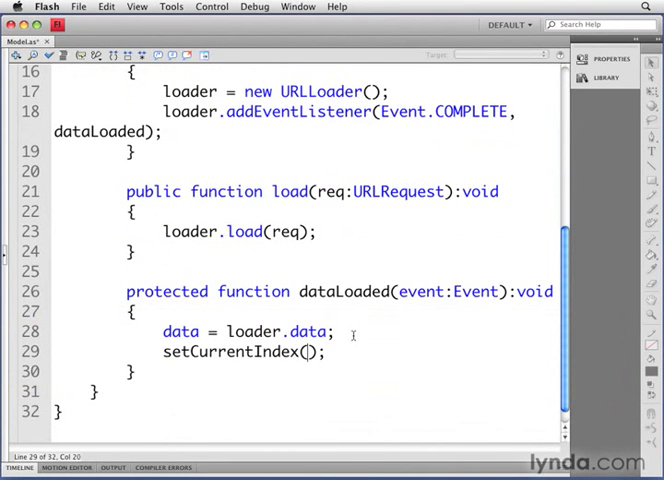
type("curren")
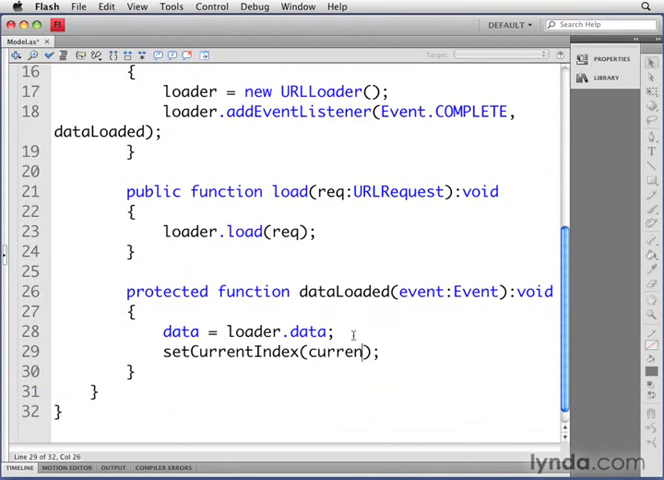
type("tIndex")
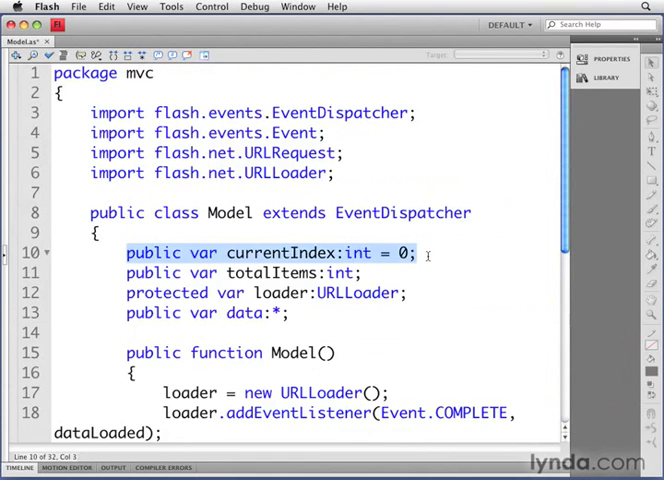
scroll("down", 3)
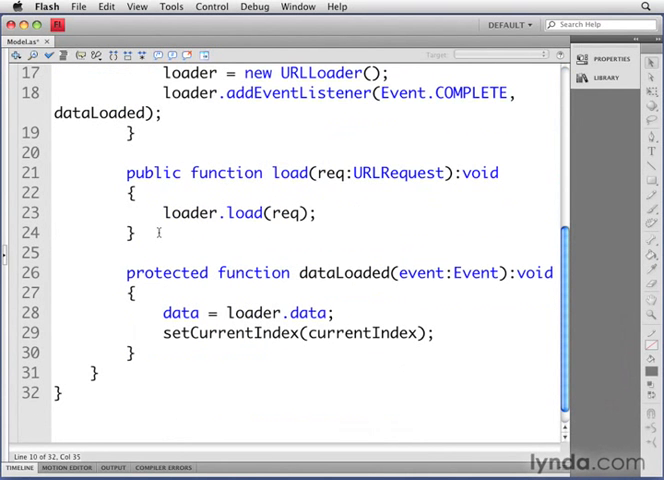
- Declare public function setCurrentIndex(index:int):void above dataLoaded and begin assigning currentIndex
left_click(132, 232)
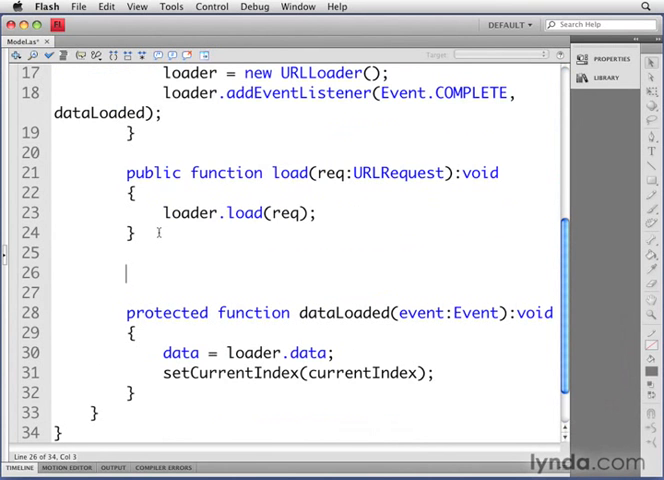
type("p")
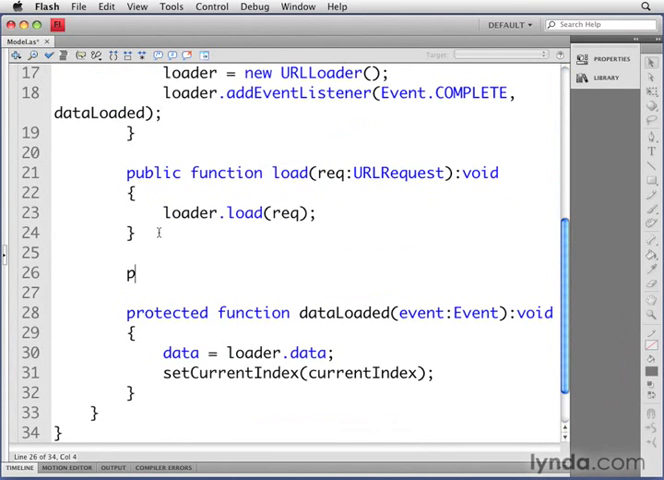
type("ublic f")
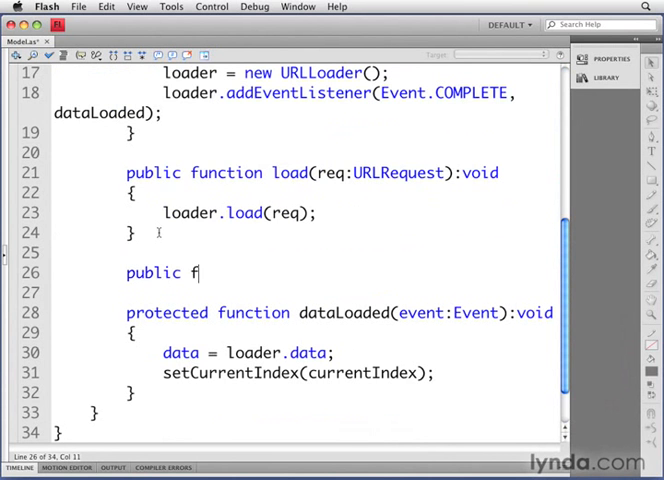
type("unction setC")
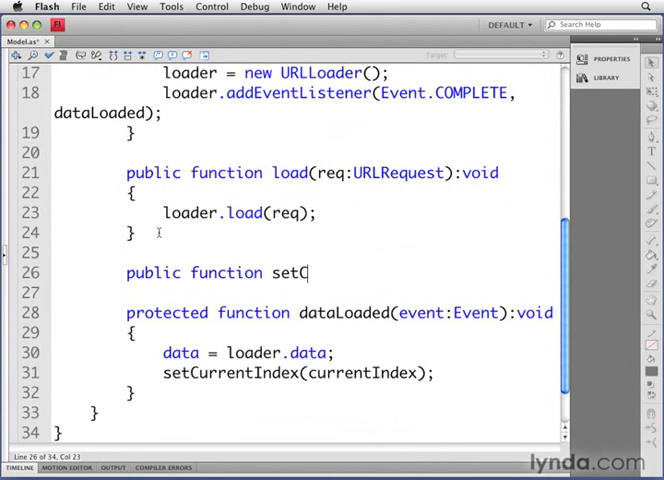
type("urrentIndex")
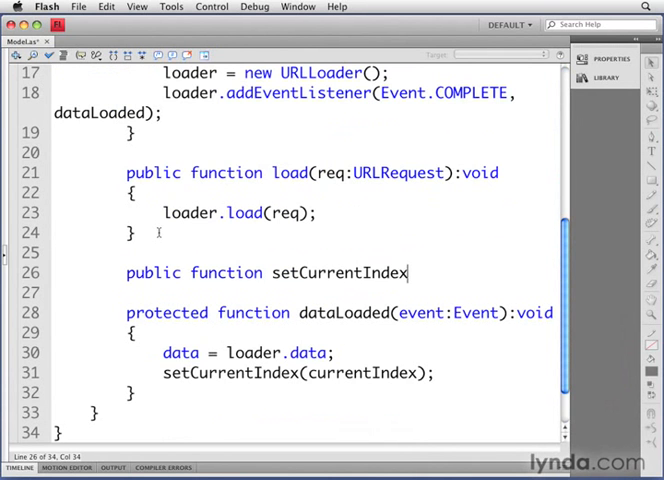
type("(")
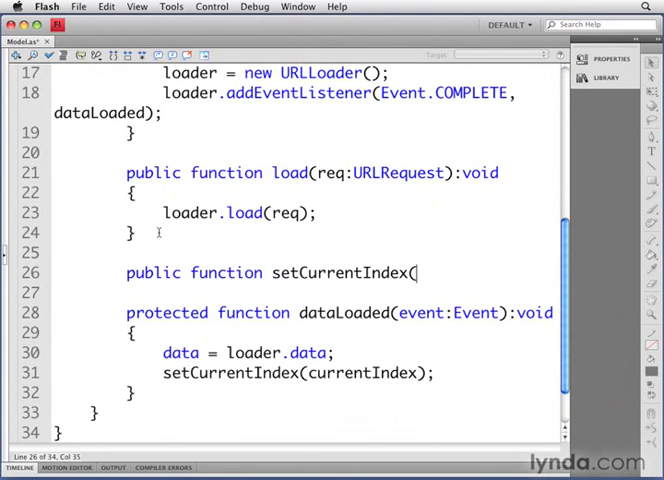
type("index:")
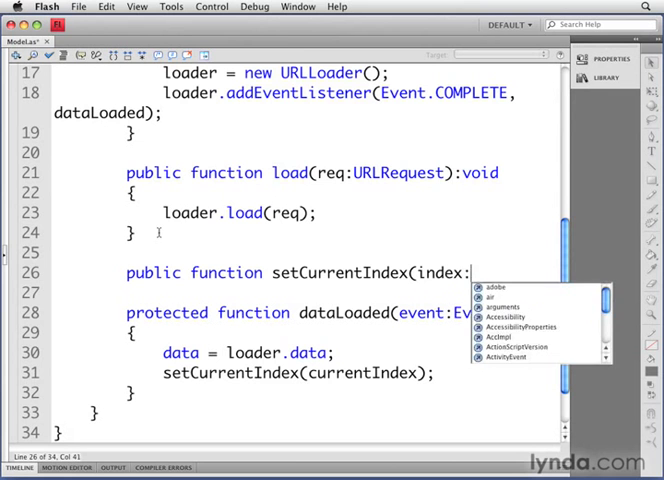
type("int")
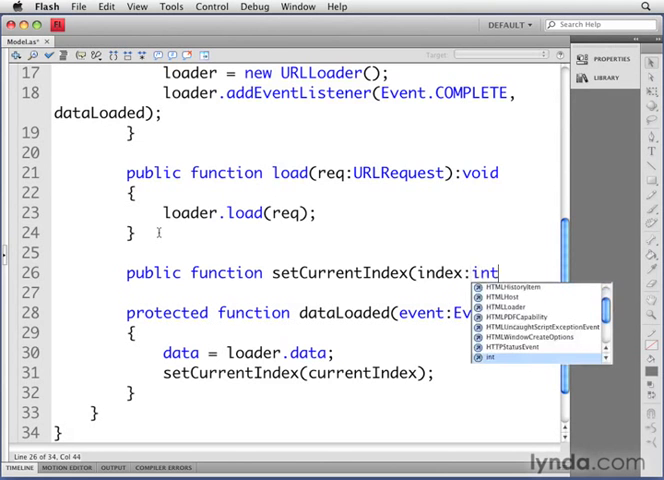
type(":void")
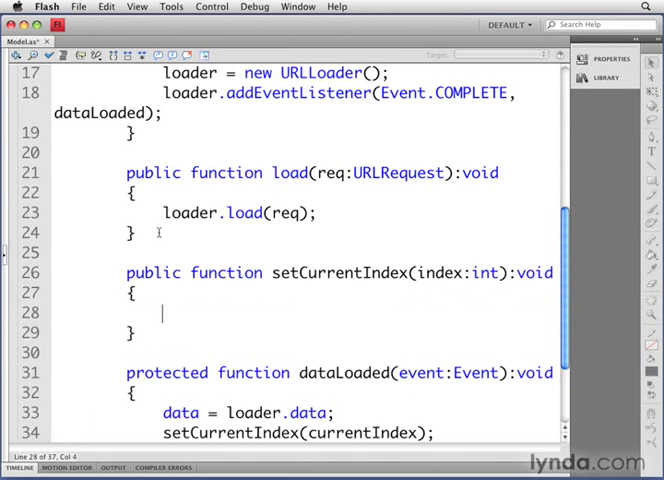
type("currentIndex =")
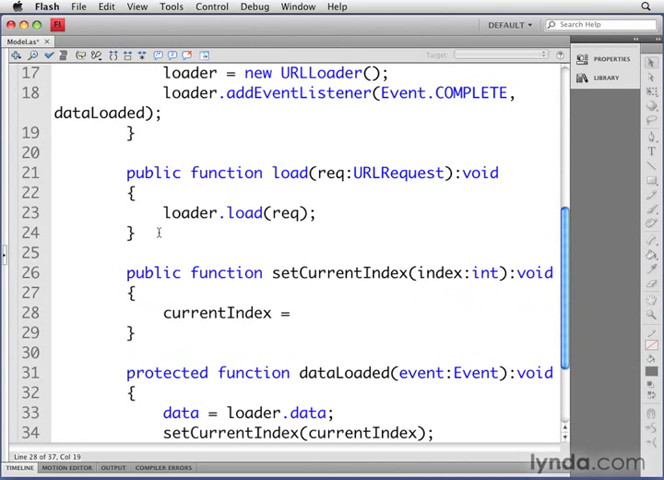
- Complete currentIndex = index; and add a controlCurrentIndex(); call in setCurrentIndex
left_click(292, 312)
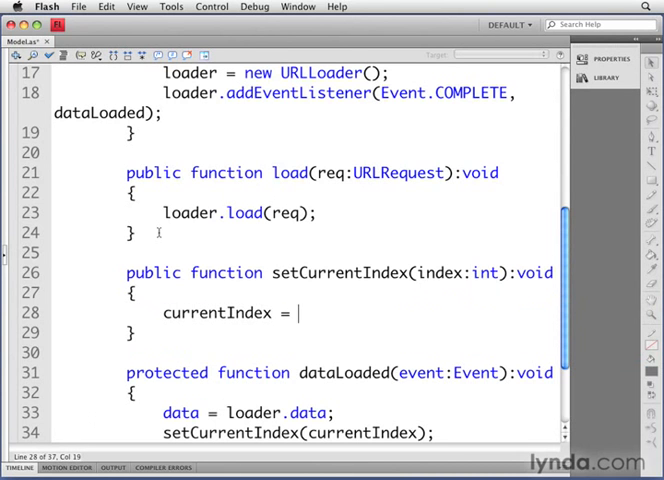
type("index;")
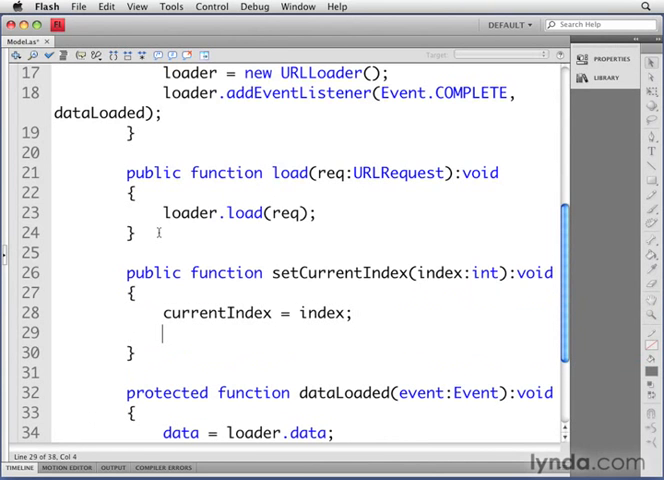
type("d")
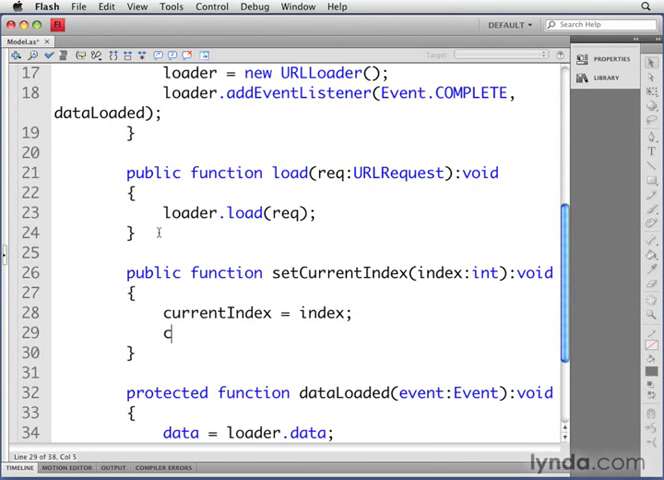
type("ontrolCu")
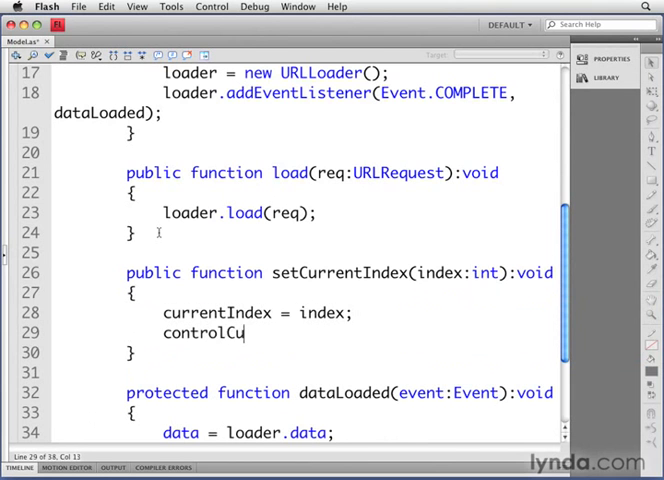
type("rrentIndex")
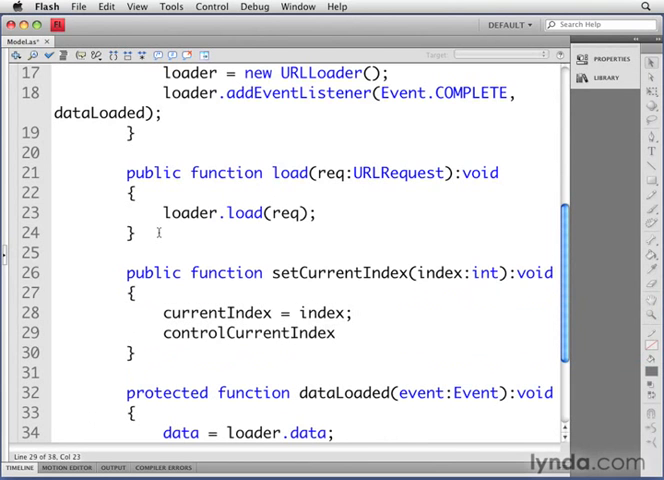
type("()")
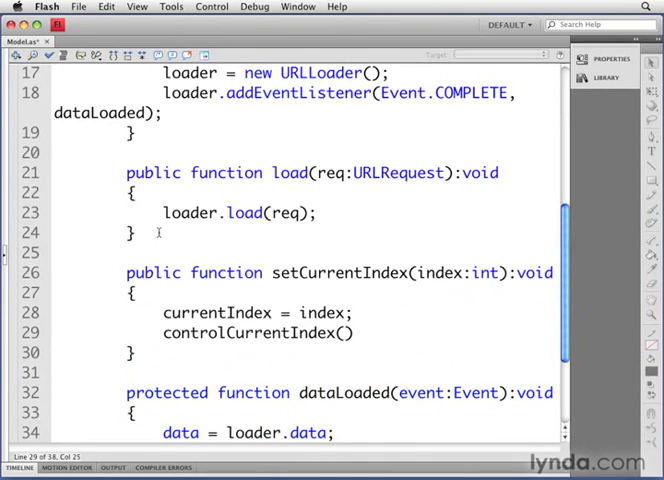
type(";")
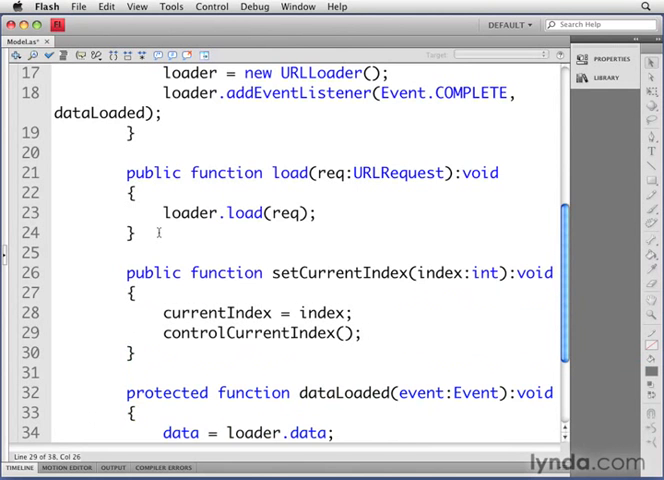
- Add an updateData(); call on the next line of setCurrentIndex
key("Return")
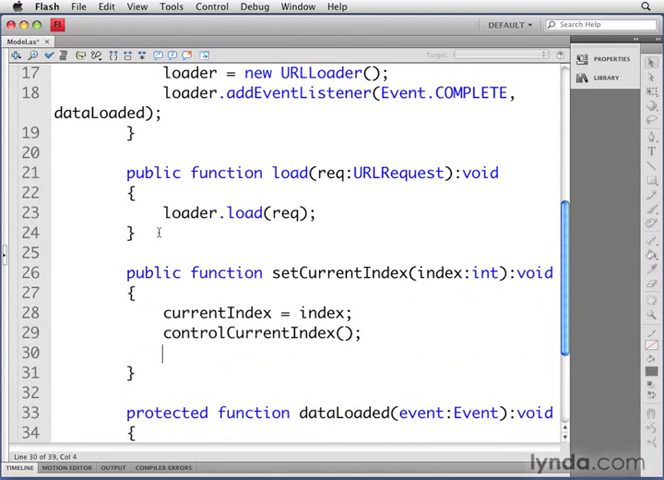
type("updateData")
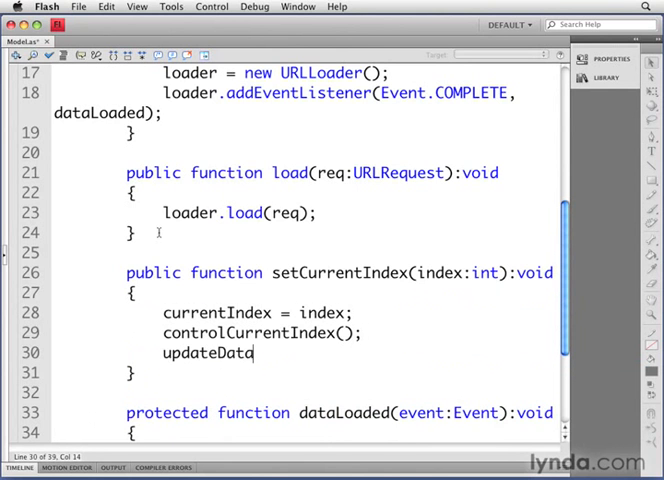
type("();")
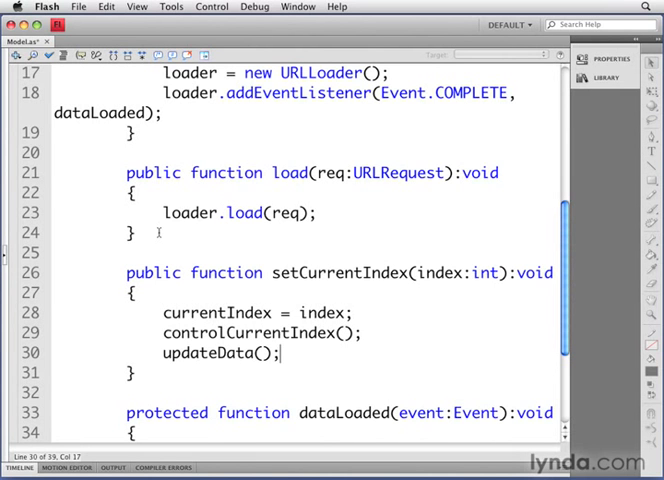
key("Return")
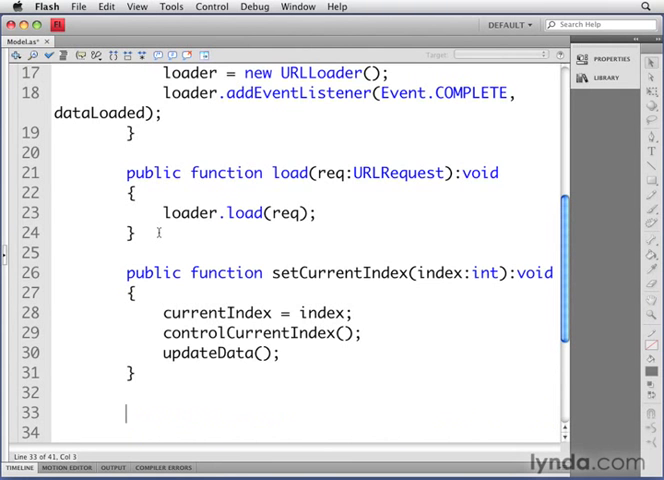
- Declare private function controlCurrentIndex():void with an opening brace below setCurrentIndex
type("private function")
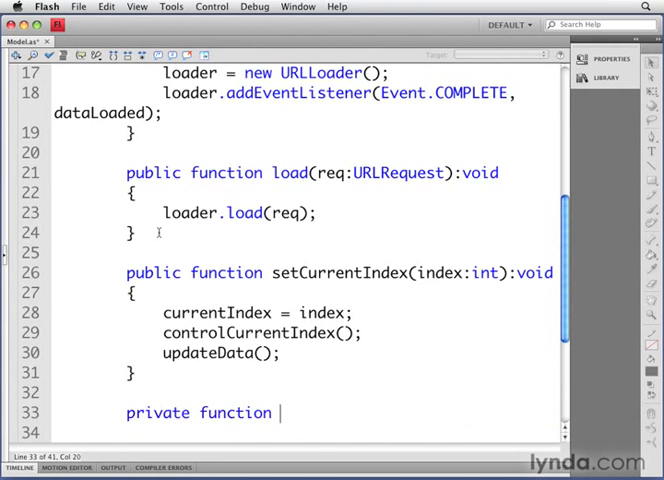
type("control")
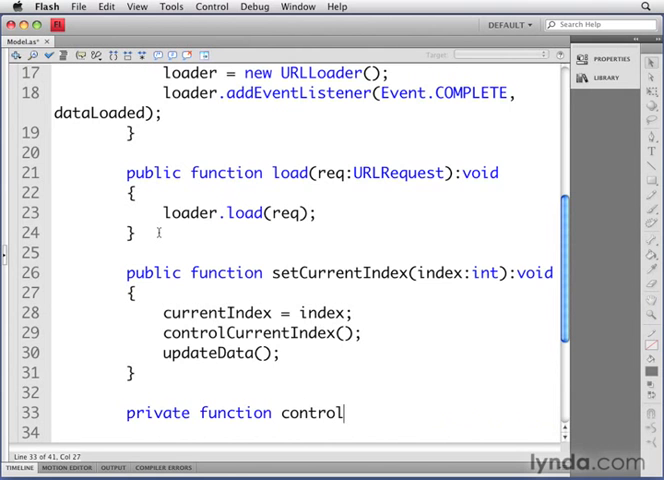
type("CurrentInd")
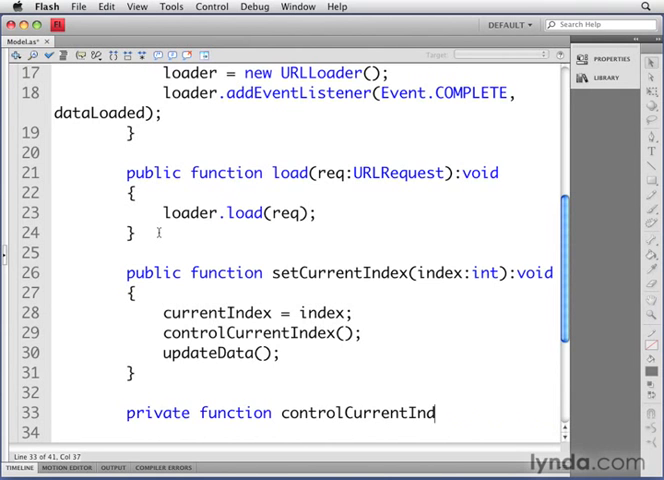
type("ex():void")
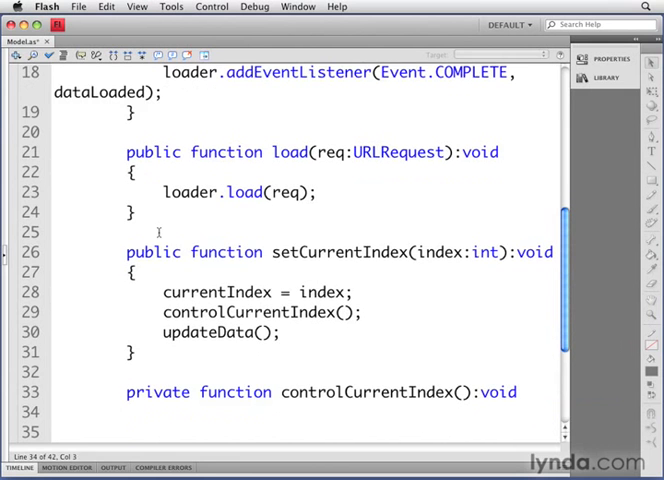
type("{")
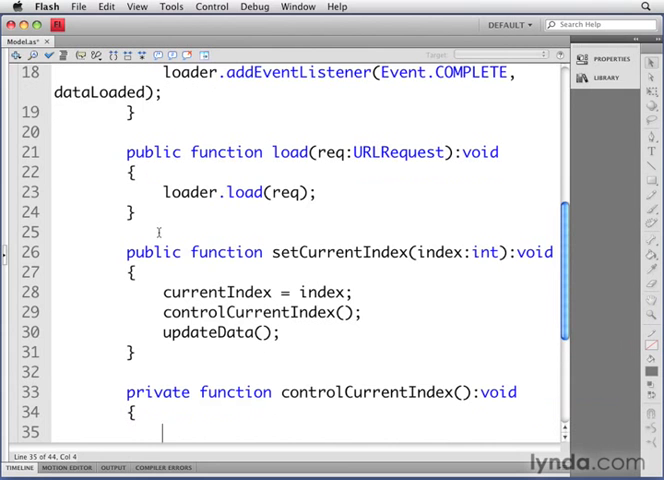
- Declare an empty protected function updateData():void above controlCurrentIndex
scroll("down", 3)
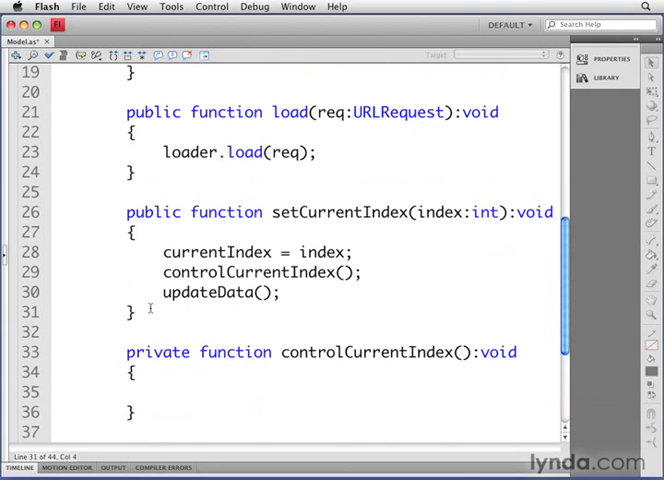
type("p")
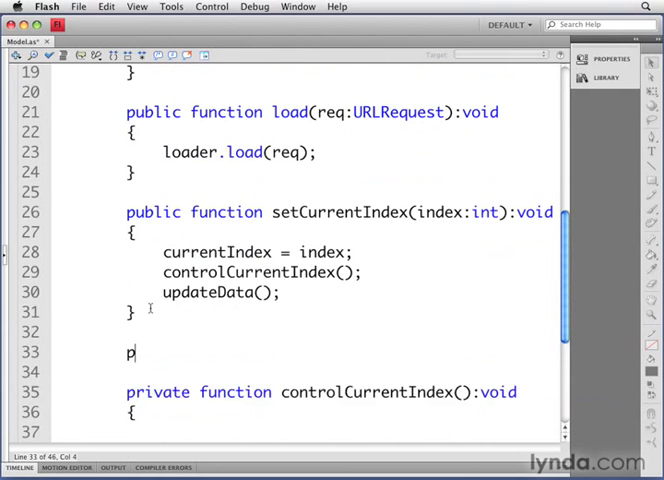
type("rotected fu")
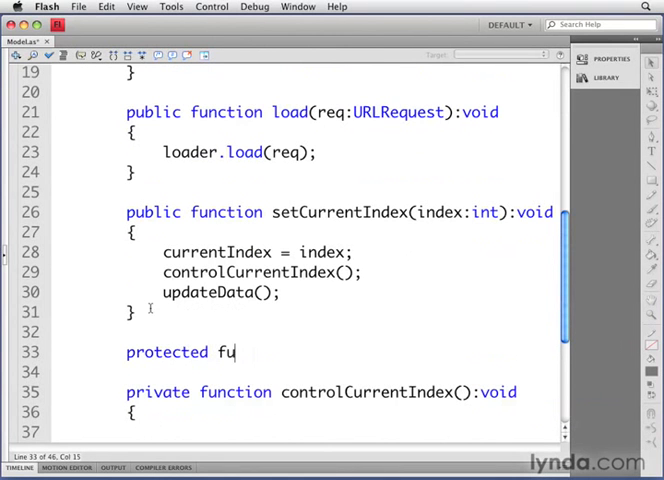
type("nction up")
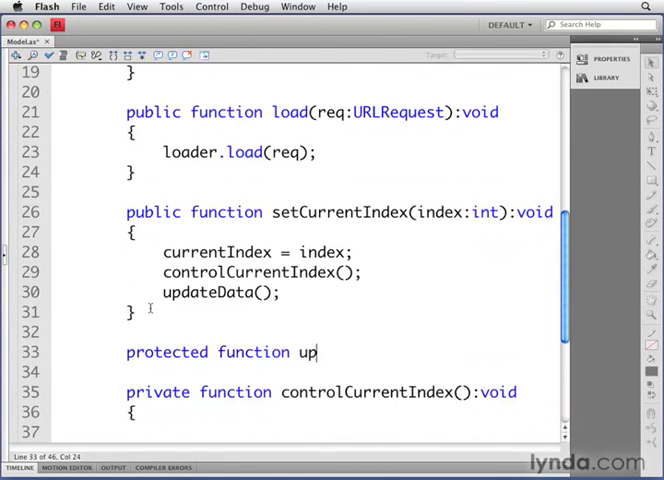
type("dateData")
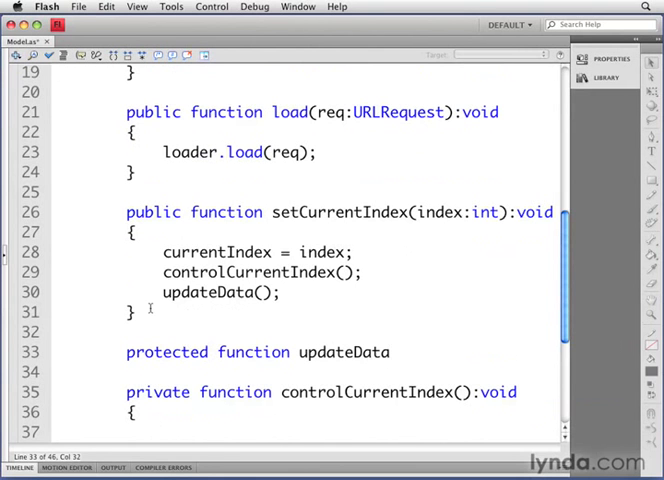
type("():void")
left_click(340, 372)
type("{")
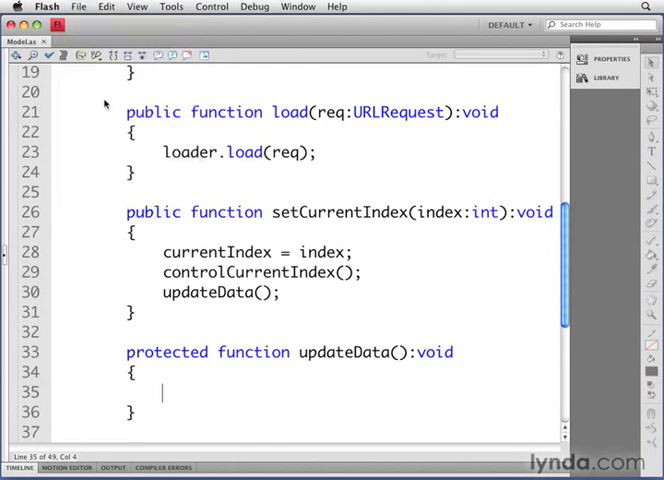
scroll("down", 3)
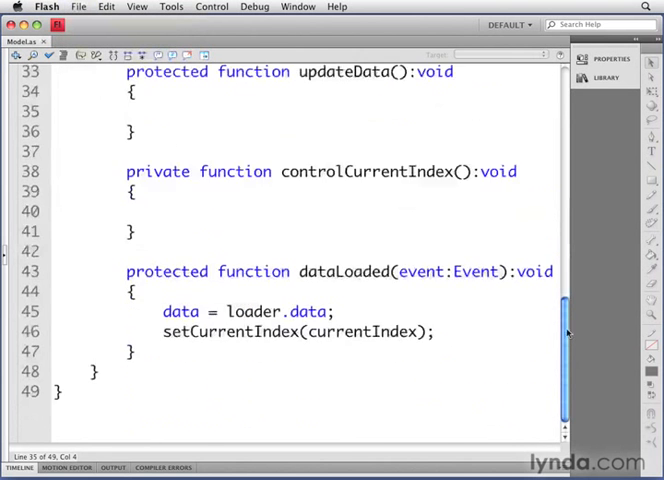